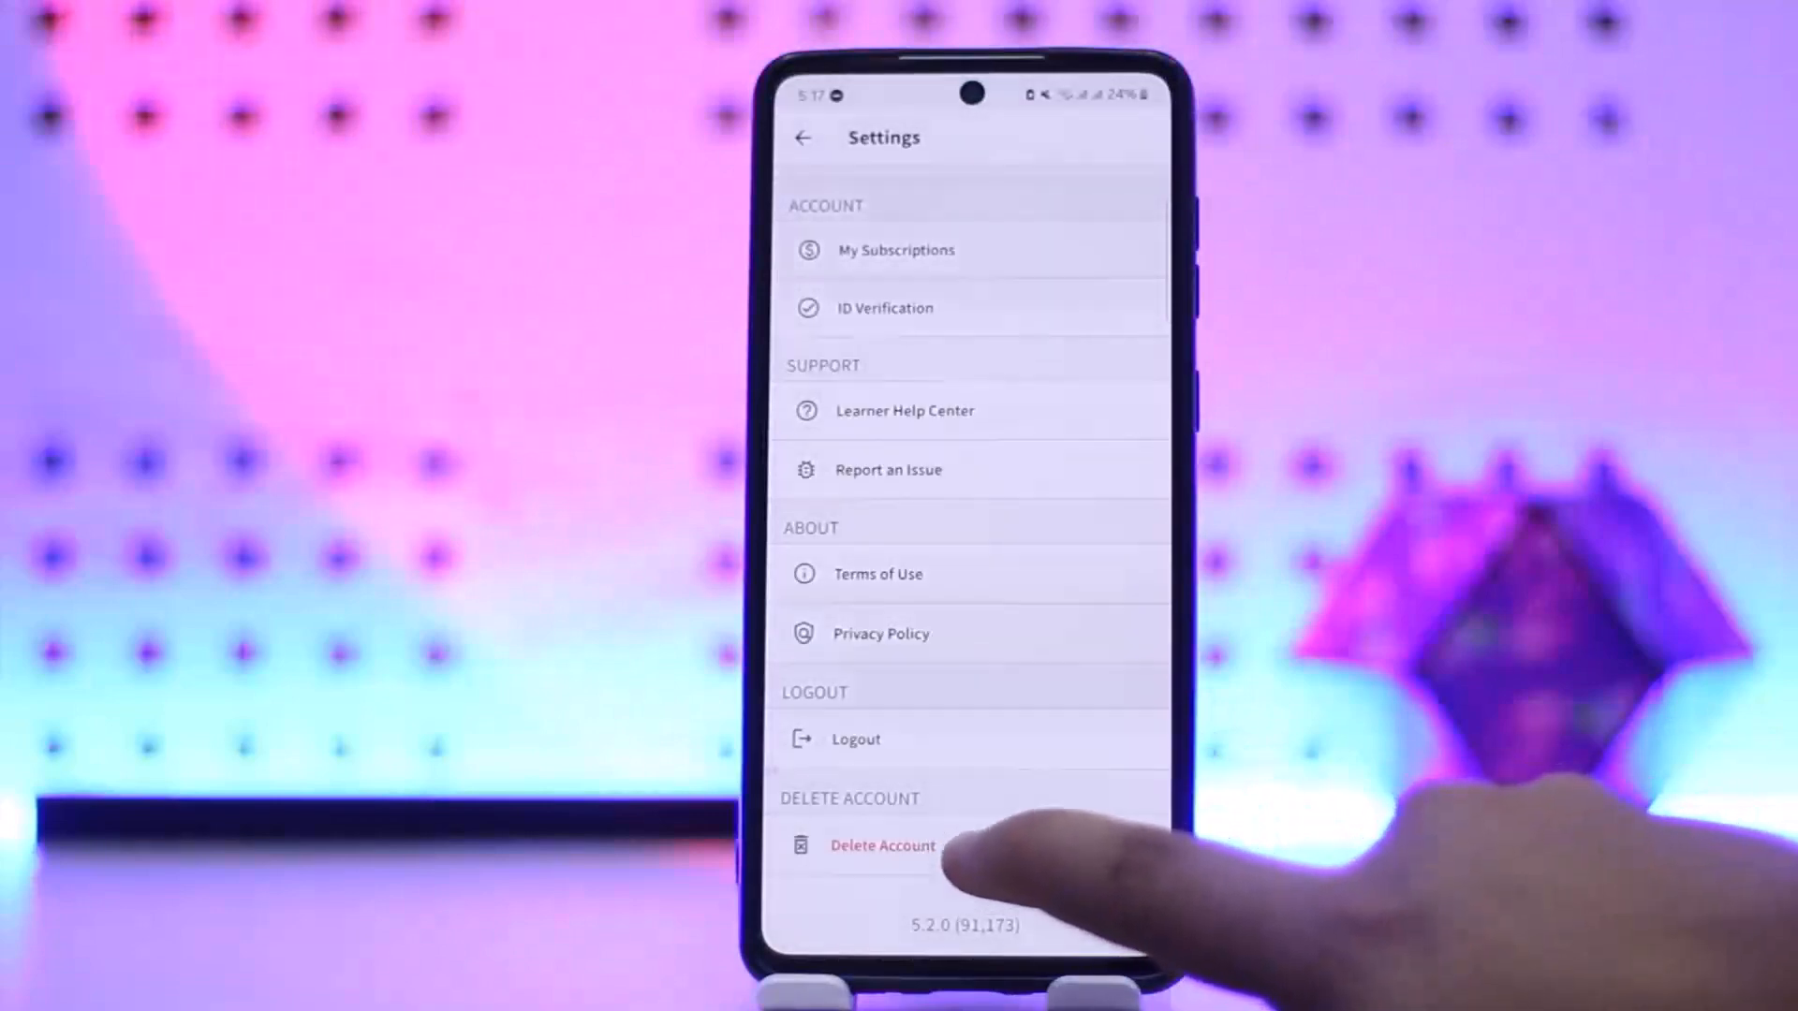
Choose Delete Account in Settings to reach the account deletion confirmation page.
left_click(882, 845)
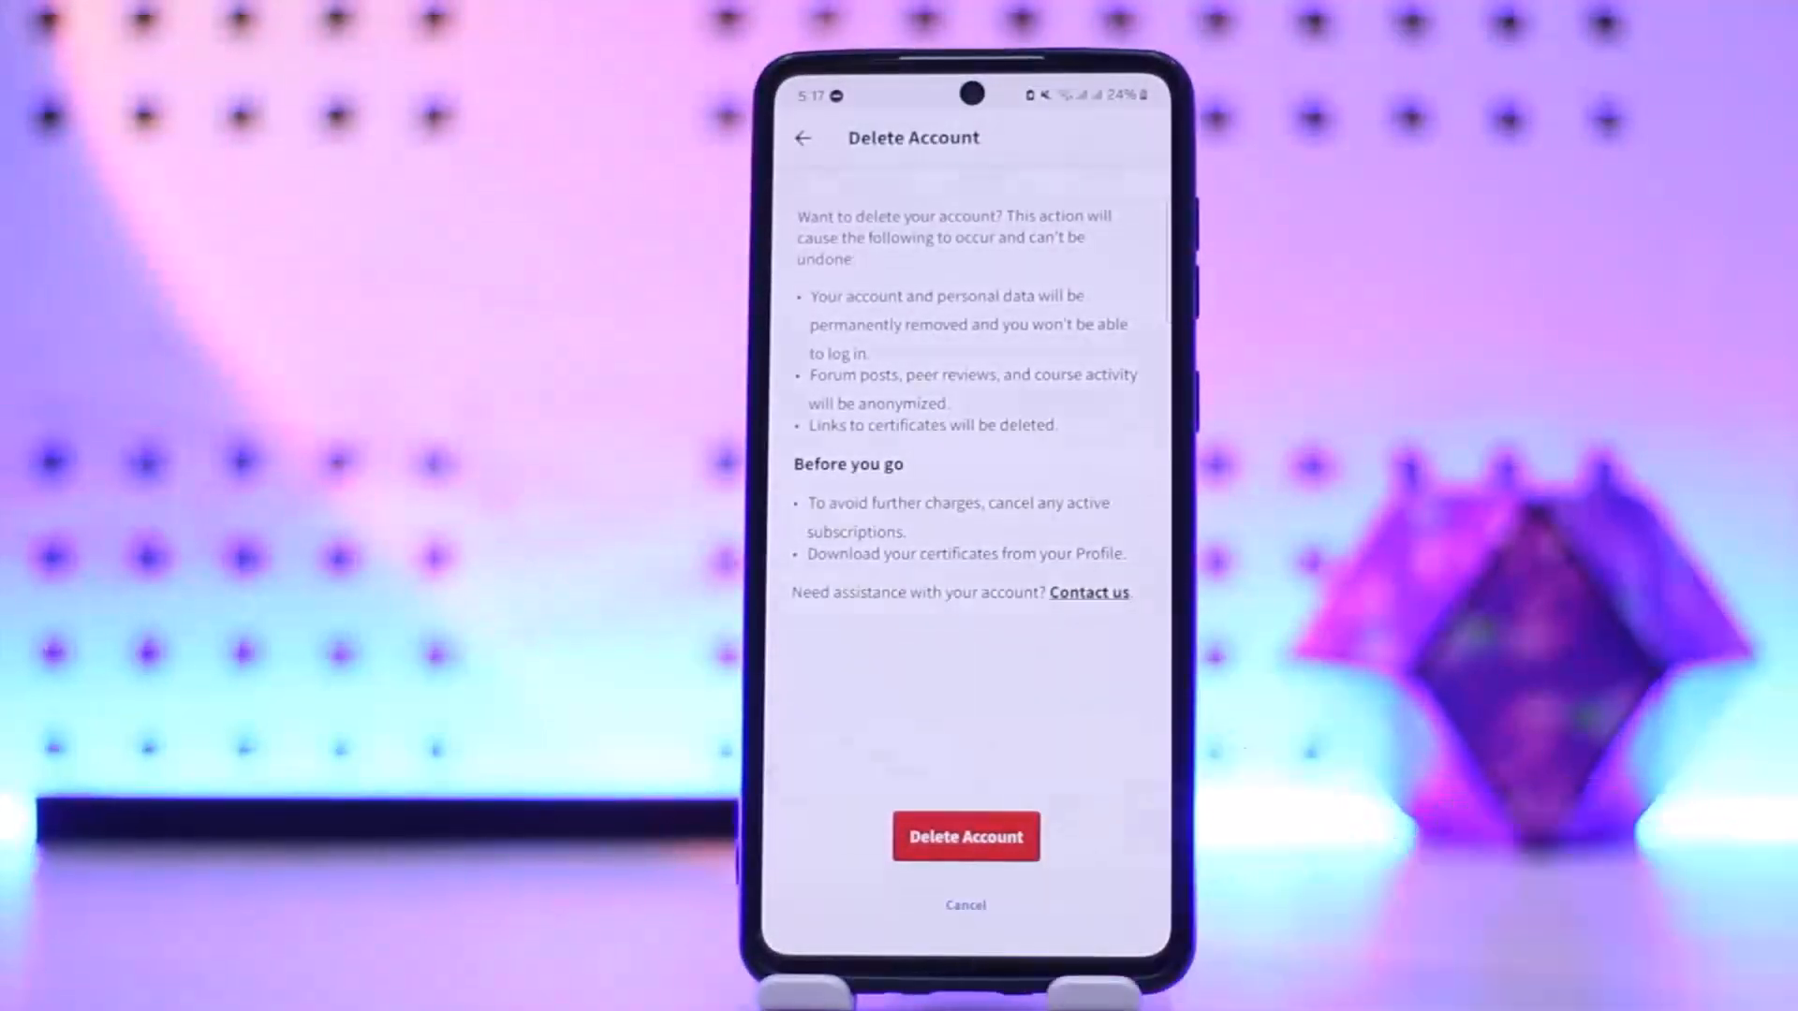